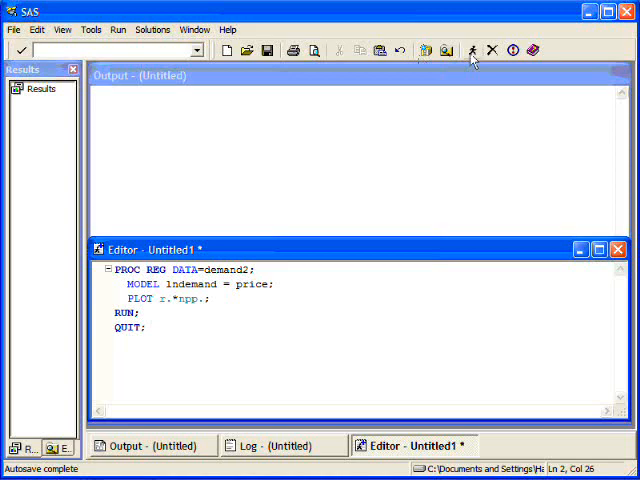
mouse_move(470, 52)
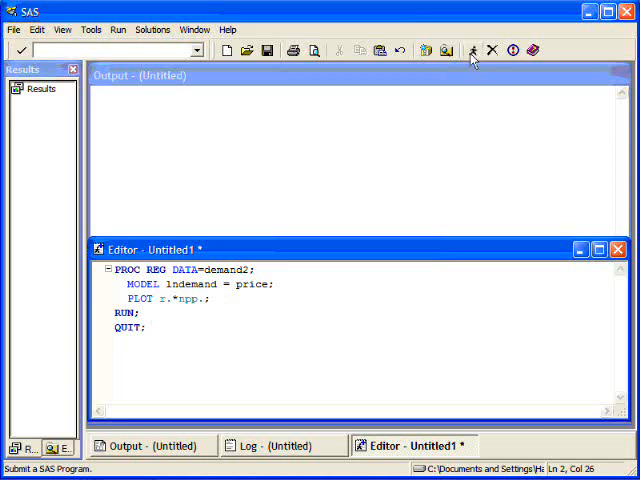
Step: Submit the PROC REG program regressing lndemand on price with a residual normal plot
left_click(470, 52)
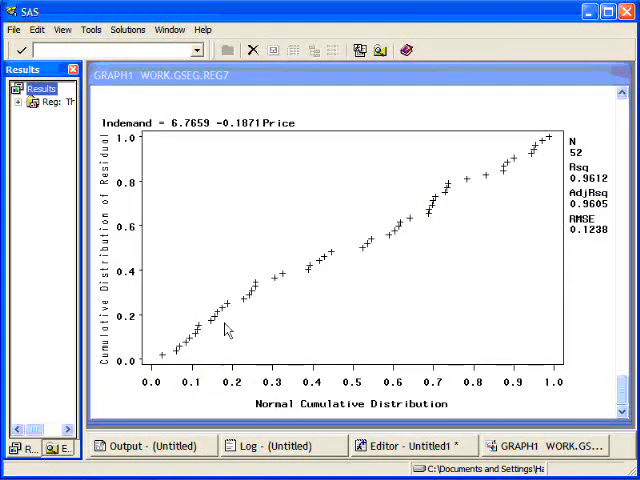
mouse_move(280, 282)
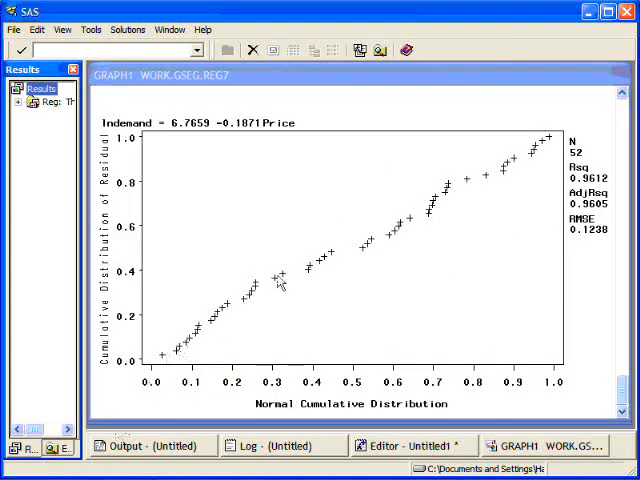
mouse_move(264, 324)
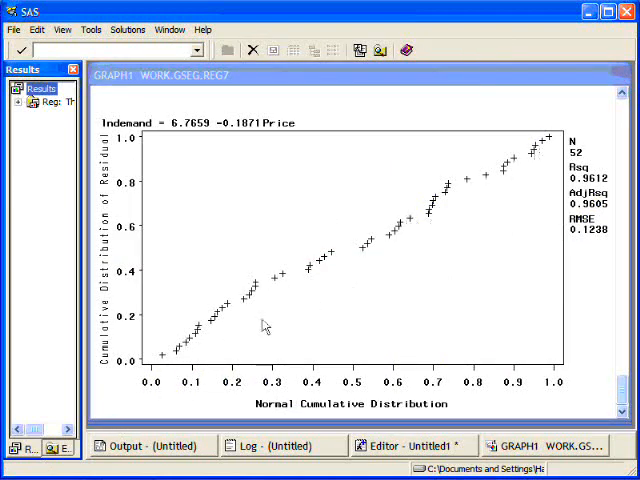
mouse_move(564, 136)
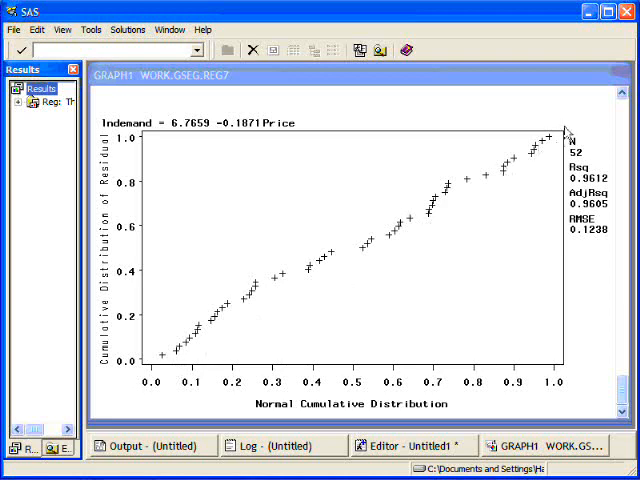
mouse_move(624, 116)
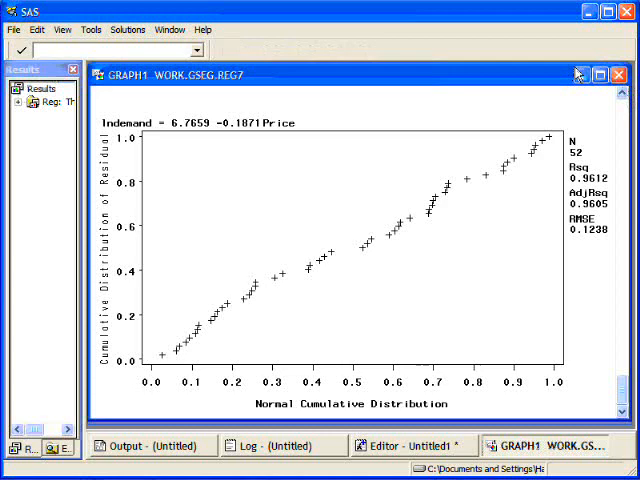
Step: View the REG listing: F 1239.6, intercept 6.76598, price −0.18711
left_click(620, 74)
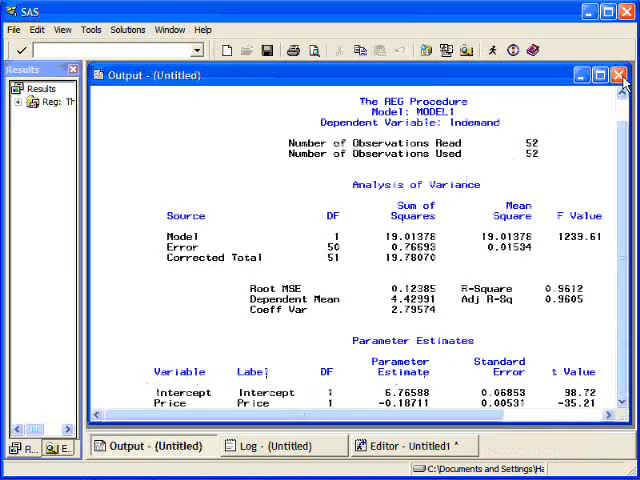
mouse_move(324, 104)
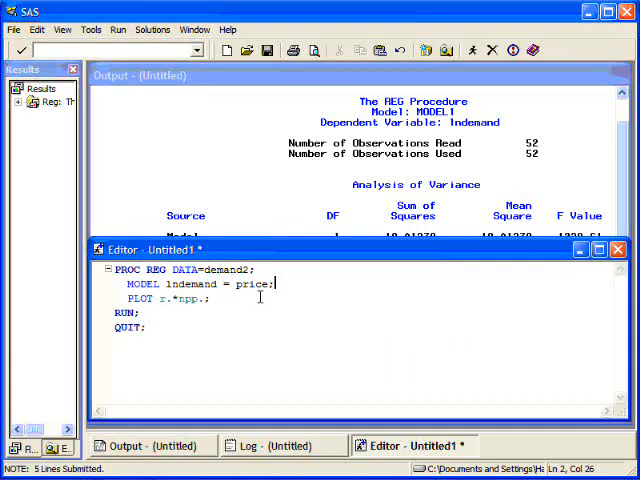
Step: Add OUTPUT out=outdemand r=resid; beneath the PLOT statement
key("Return")
type("o")
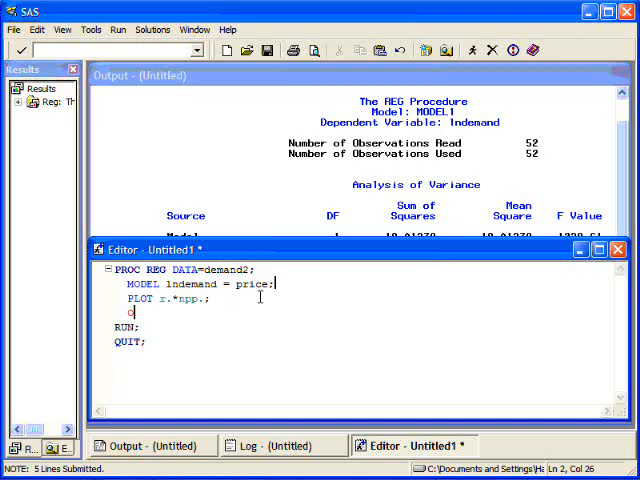
type("UTPUT")
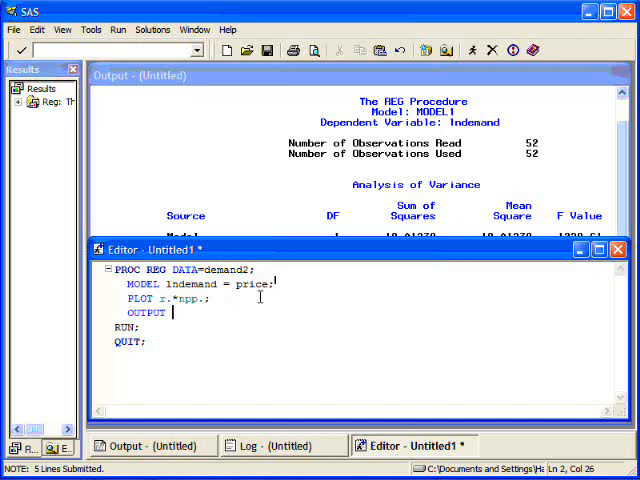
type("out=outdemand, r")
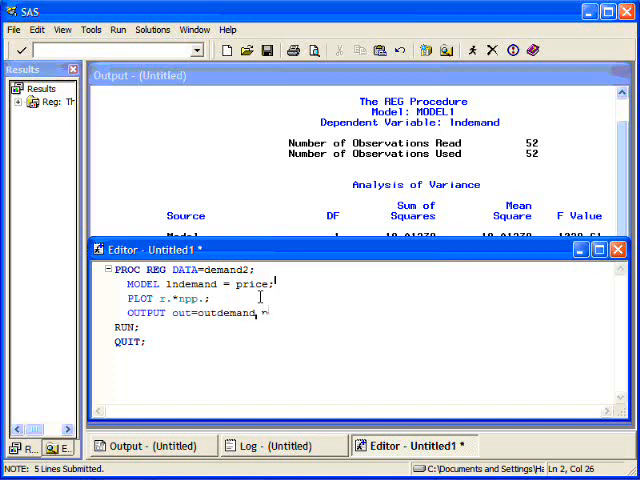
type("r=re")
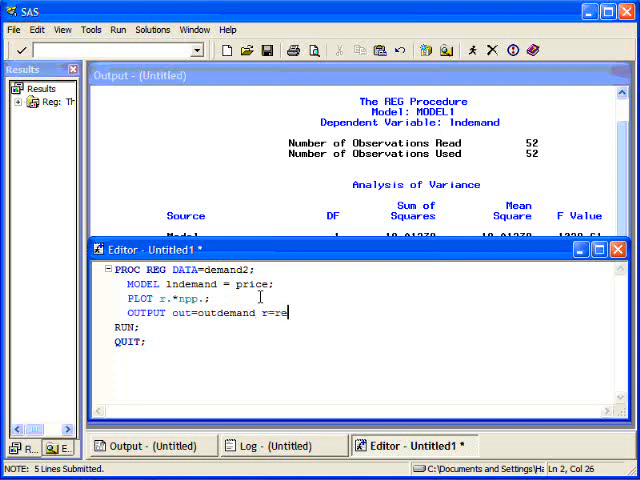
type("id")
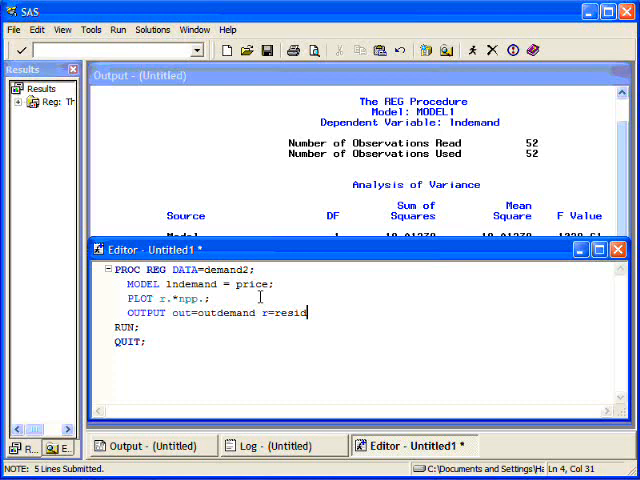
mouse_move(196, 378)
type("PROC")
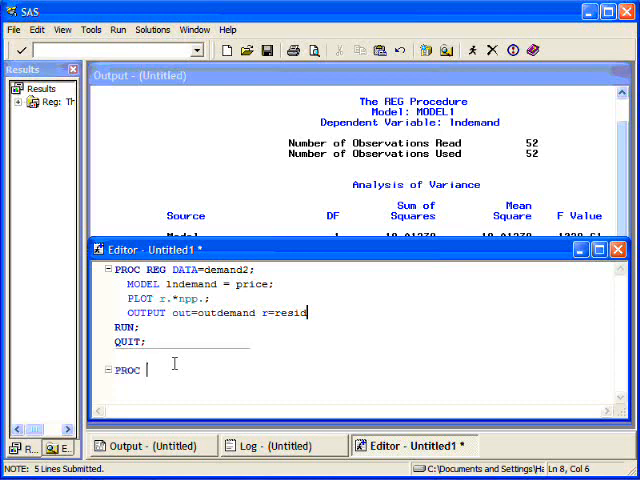
Step: Write PROC UNIVARIATE data=outdemand NORMAL; after the regression step
type("U VARI")
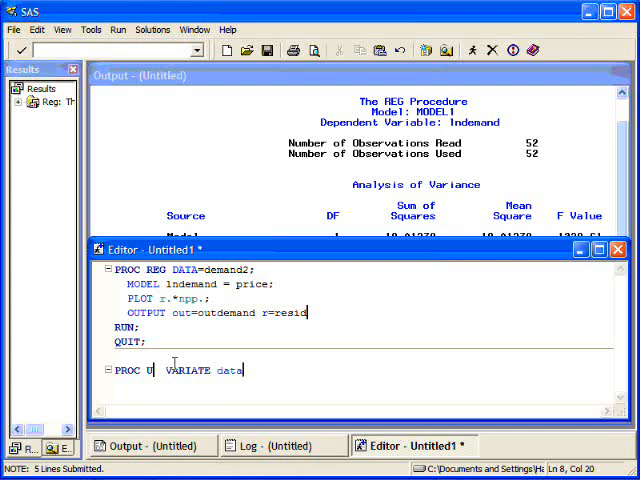
type("NIVARIATE data=outdemand")
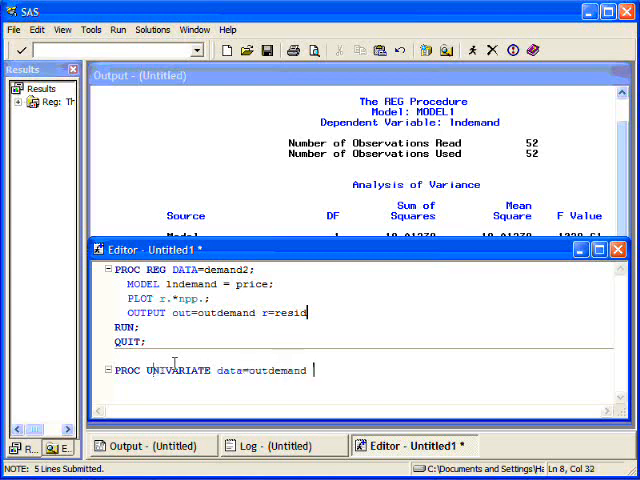
type("NORMAL")
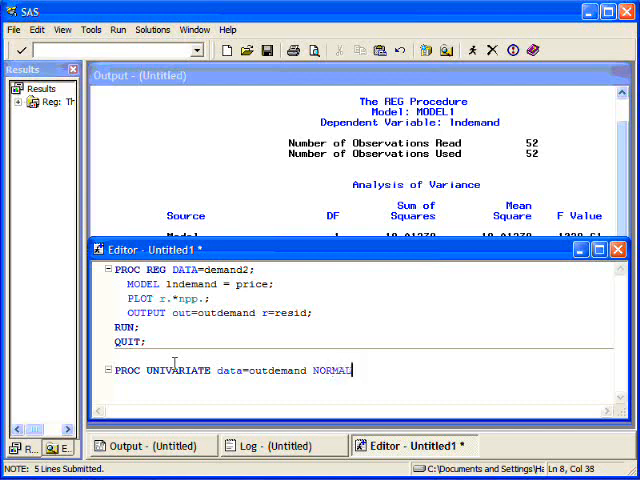
type(";")
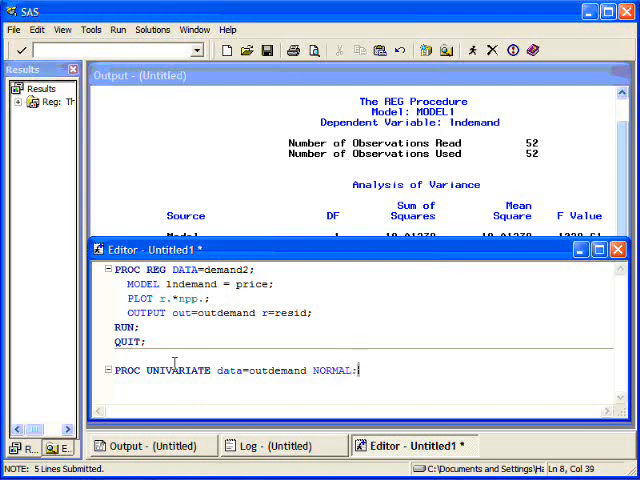
key("Return")
type("VAR resid;")
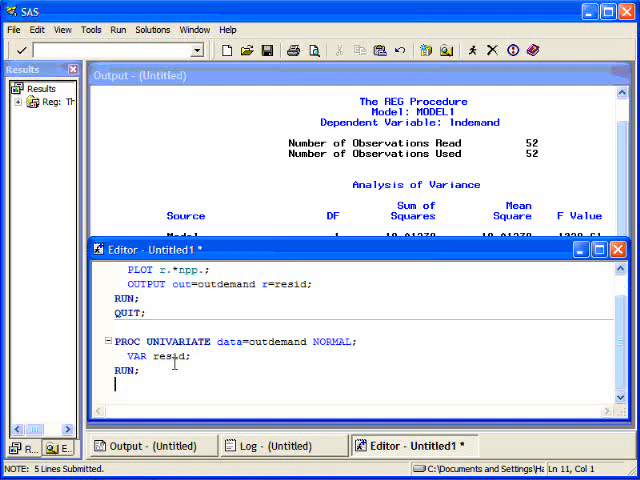
mouse_move(228, 198)
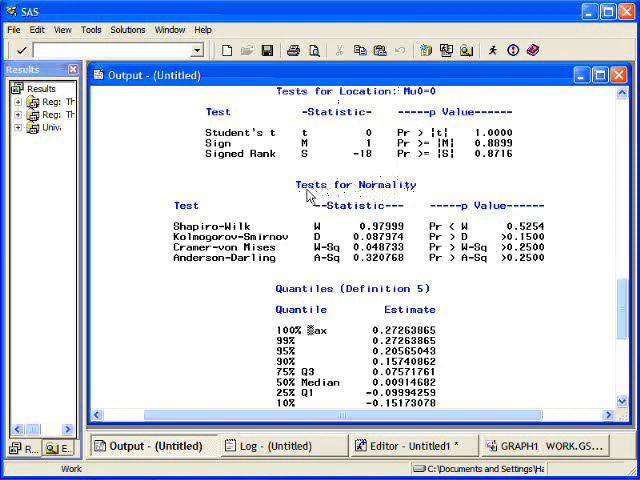
mouse_move(158, 240)
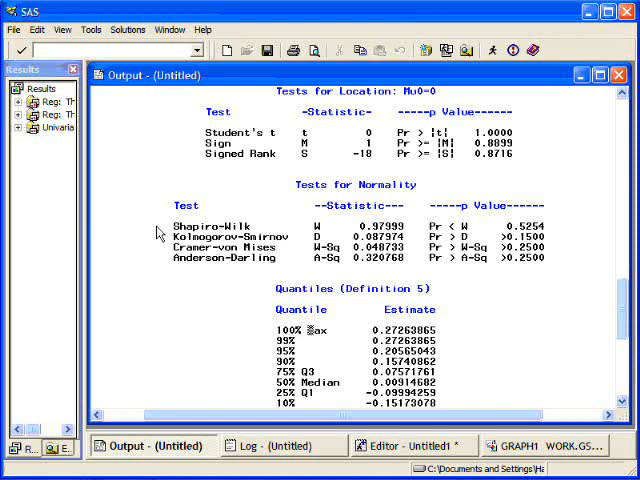
mouse_move(536, 256)
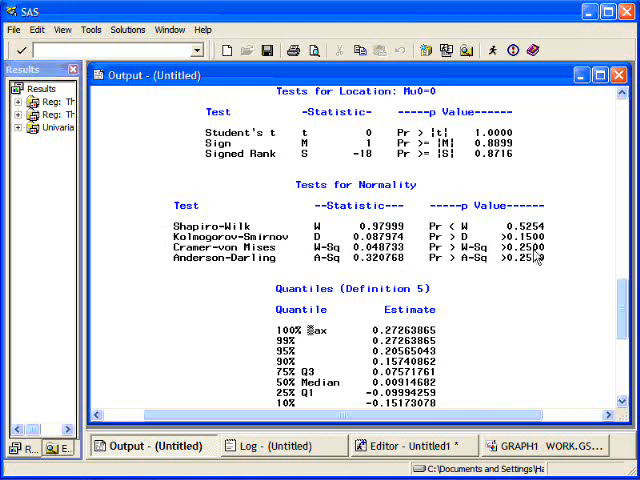
mouse_move(544, 280)
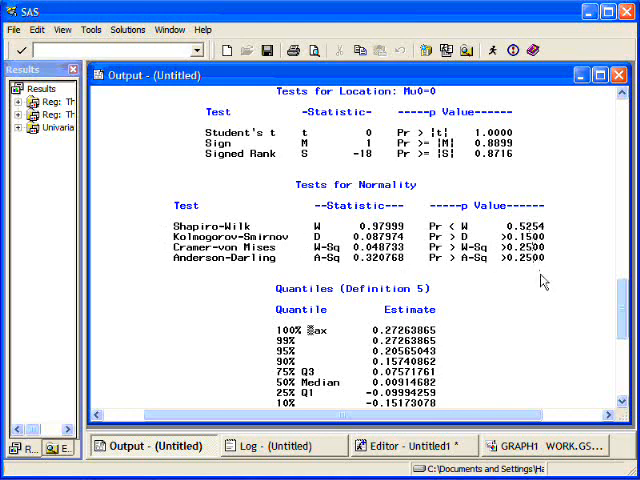